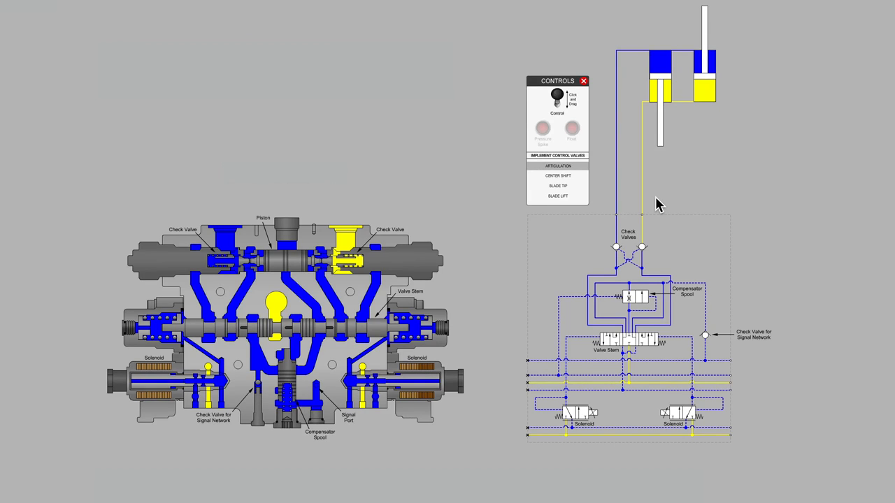
{"action": "mouse_move", "coordinate": [687, 132]}
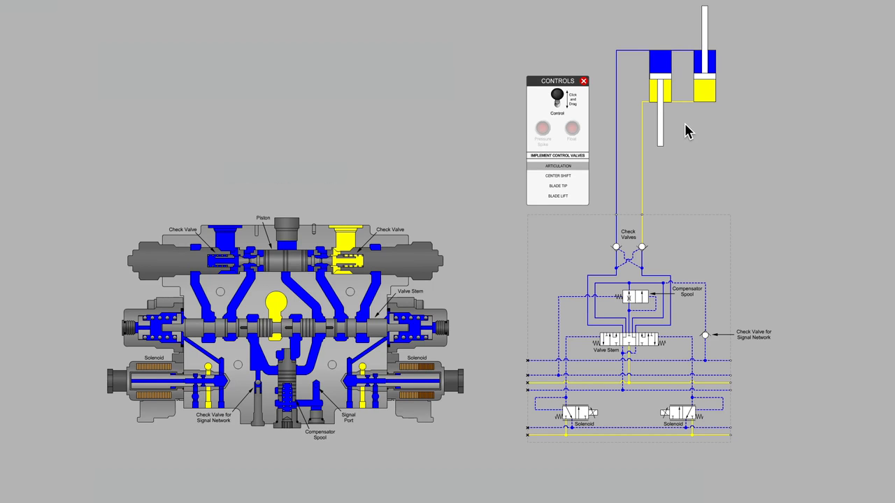
{"action": "mouse_move", "coordinate": [683, 118]}
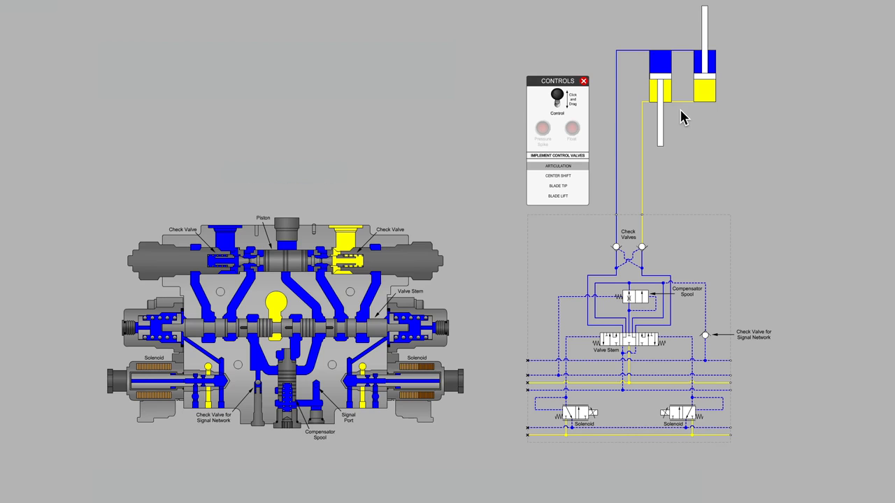
{"action": "mouse_move", "coordinate": [560, 98]}
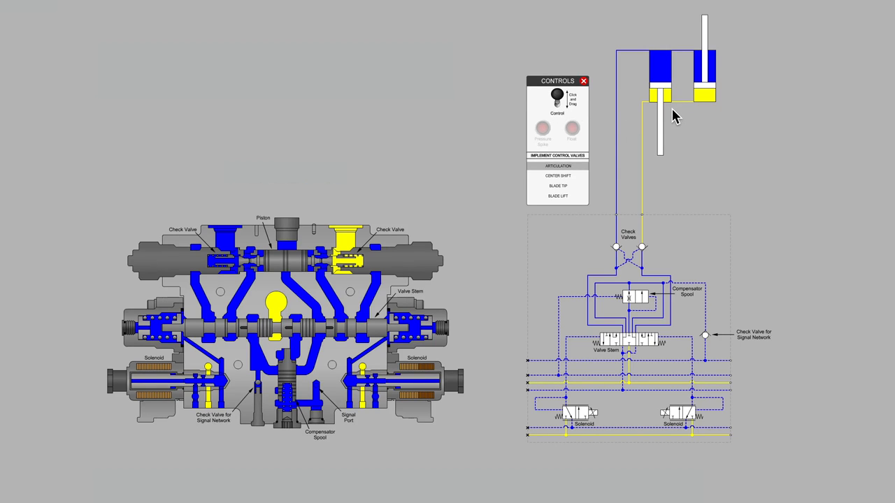
{"action": "mouse_move", "coordinate": [688, 237]}
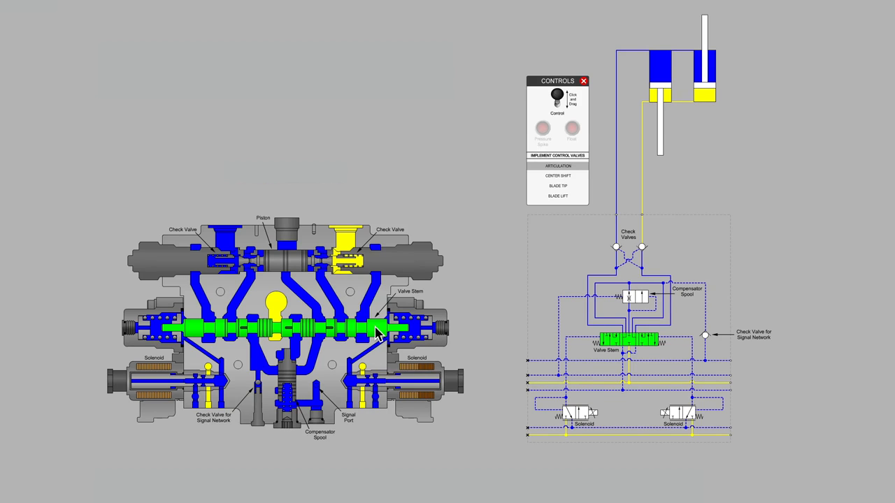
{"action": "mouse_move", "coordinate": [338, 336]}
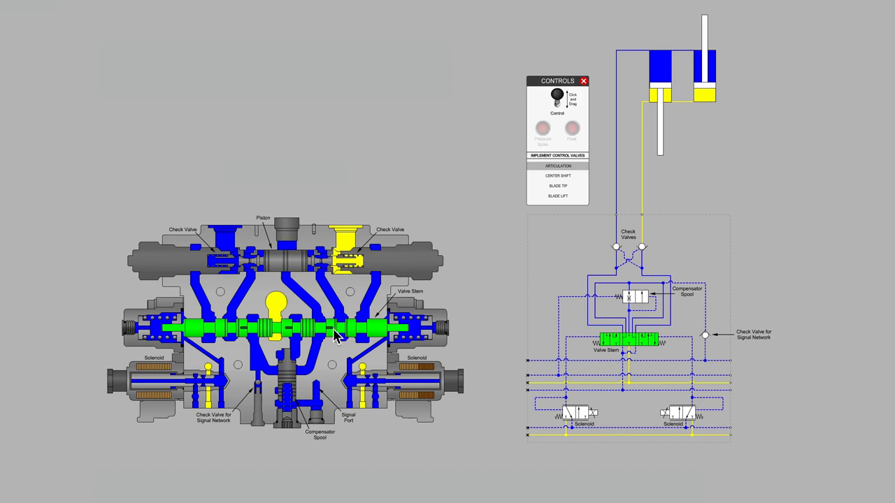
{"action": "mouse_move", "coordinate": [373, 334]}
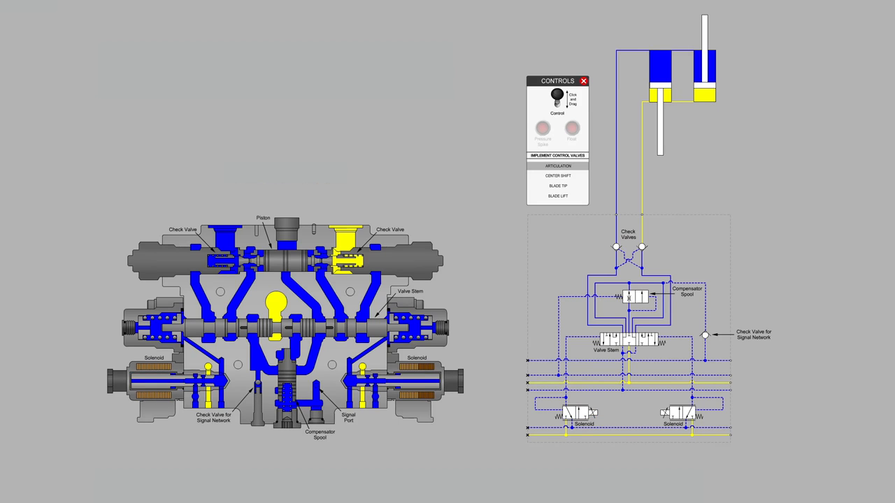
Step: Select the left Solenoid symbol so it glows green in cutaway and schematic
{"action": "left_click", "coordinate": [573, 413]}
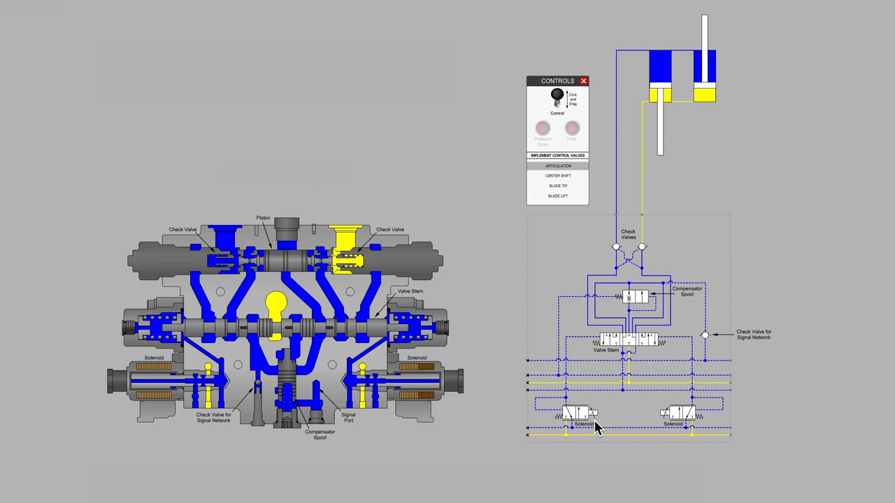
{"action": "left_click", "coordinate": [573, 416]}
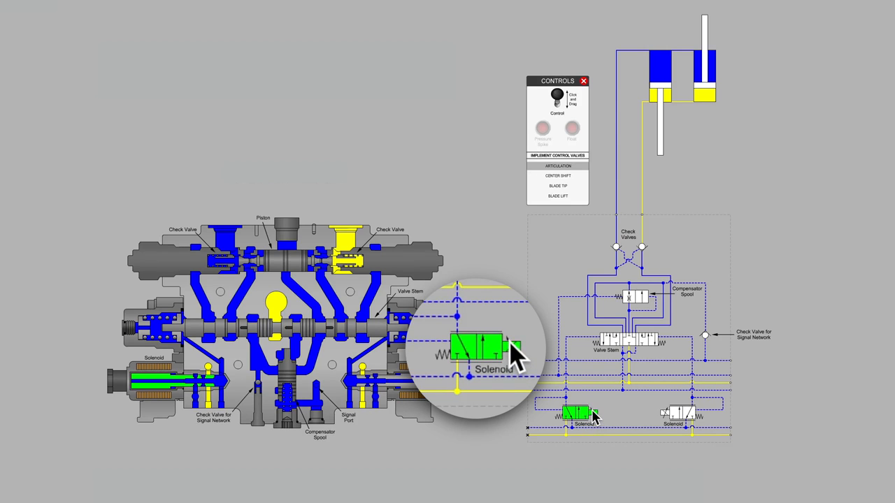
{"action": "mouse_move", "coordinate": [516, 358]}
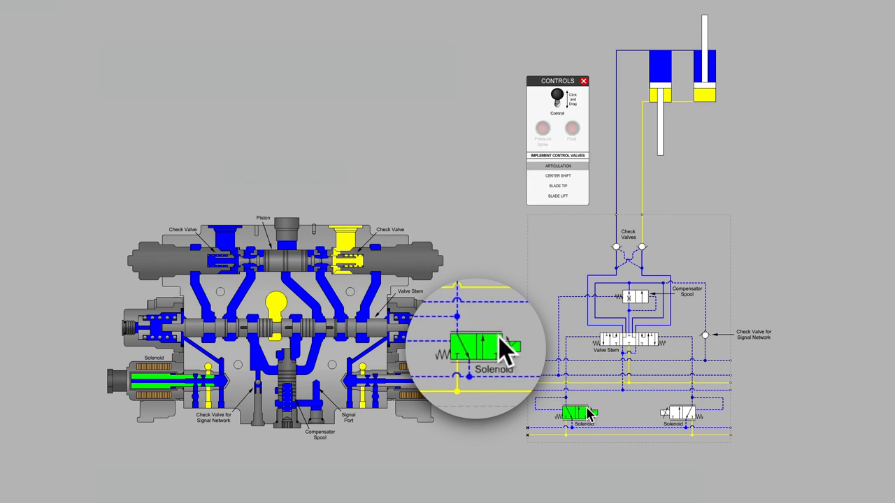
{"action": "mouse_move", "coordinate": [465, 350]}
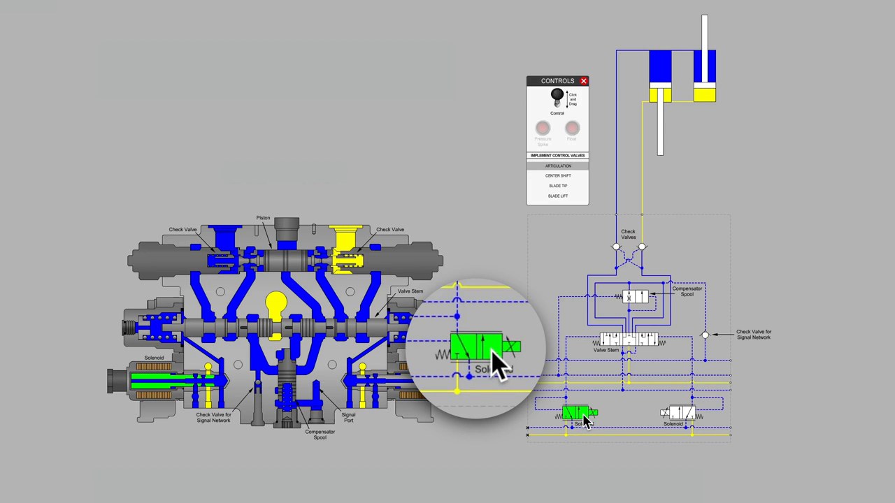
{"action": "mouse_move", "coordinate": [493, 360]}
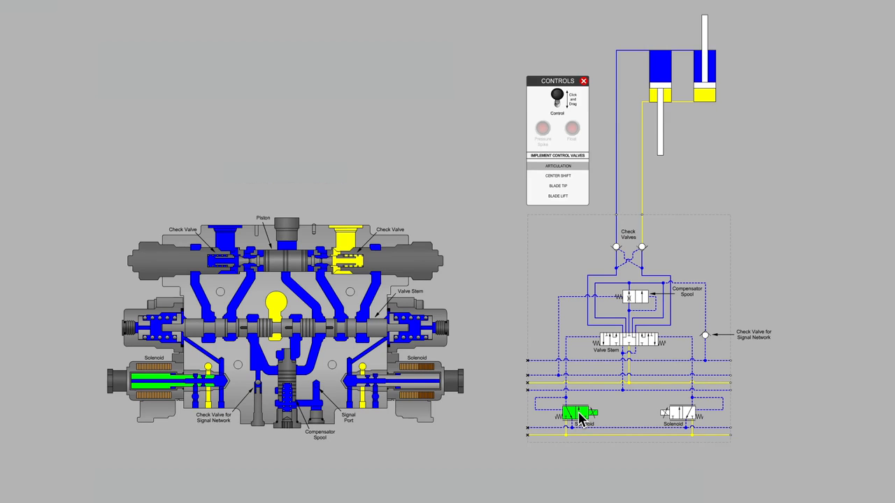
Step: Clear the solenoid highlight, highlight the Valve Stem, and press the Control joystick
{"action": "left_click", "coordinate": [576, 413]}
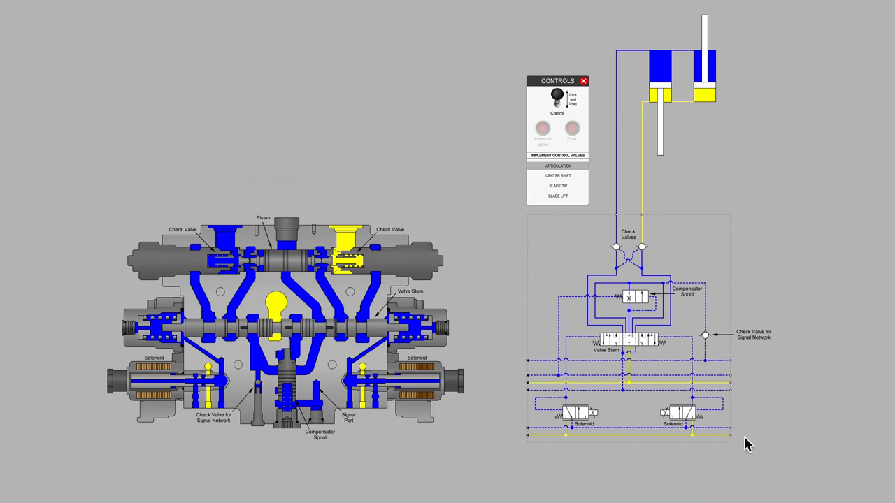
{"action": "mouse_move", "coordinate": [671, 444]}
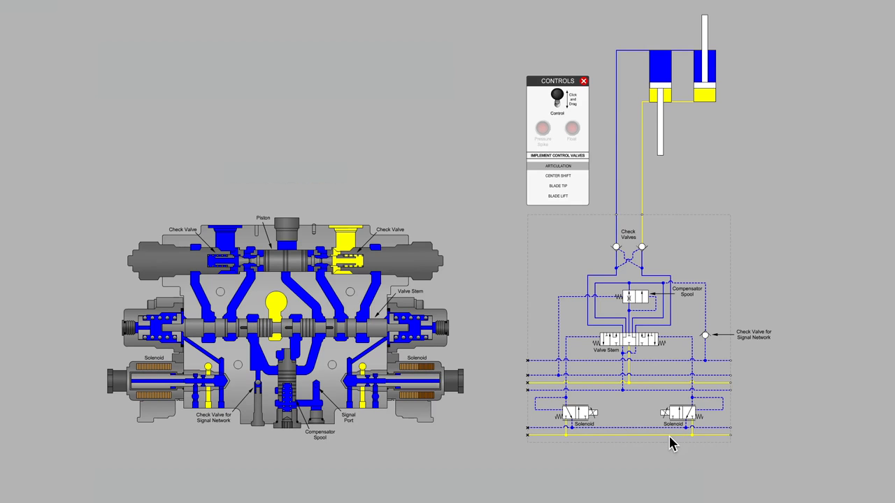
{"action": "mouse_move", "coordinate": [567, 442]}
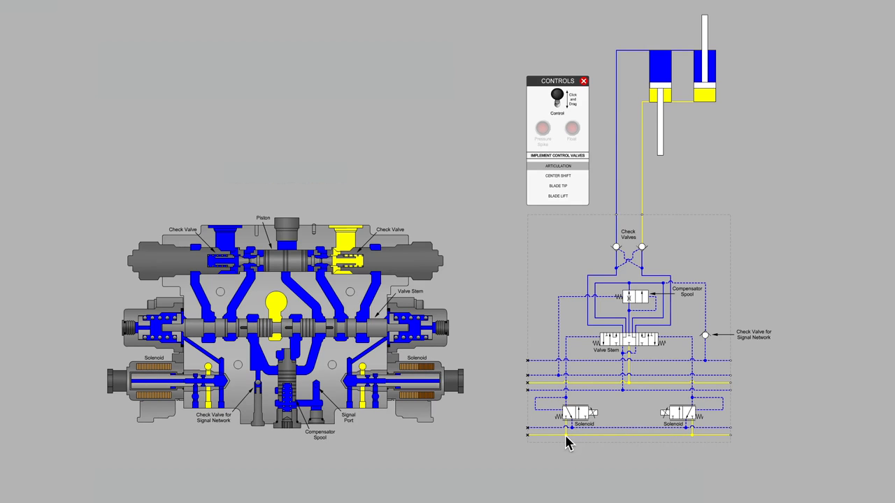
{"action": "mouse_move", "coordinate": [567, 428]}
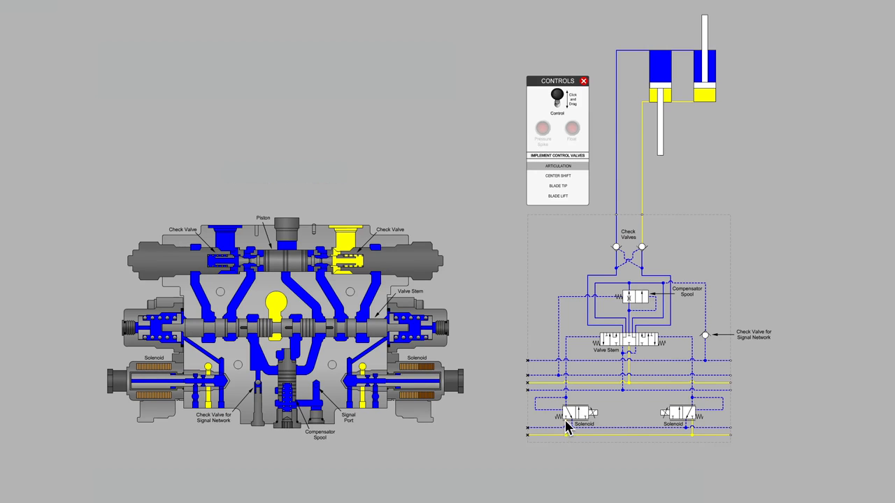
{"action": "mouse_move", "coordinate": [572, 346]}
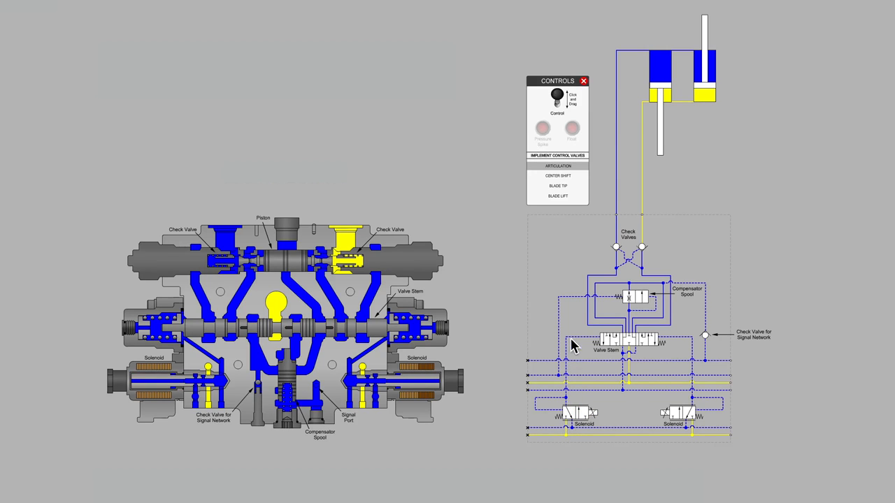
{"action": "left_click", "coordinate": [626, 341]}
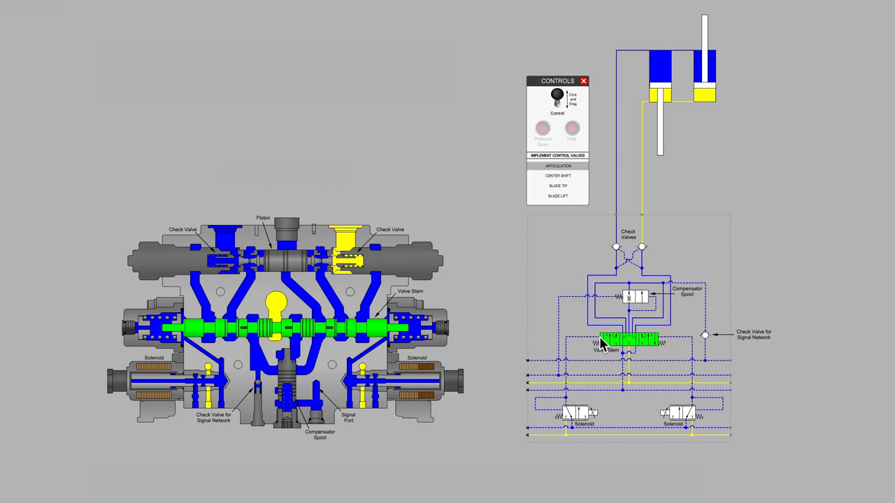
{"action": "left_click", "coordinate": [682, 415]}
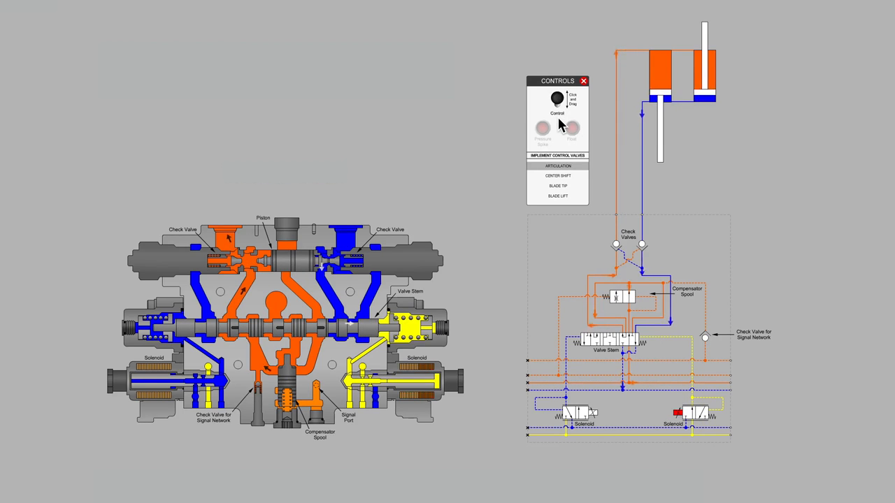
Step: Drag the Control joystick to stroke the articulation cylinders, then release to neutral
{"action": "left_click_drag", "start_coordinate": [556, 98], "coordinate": [563, 105]}
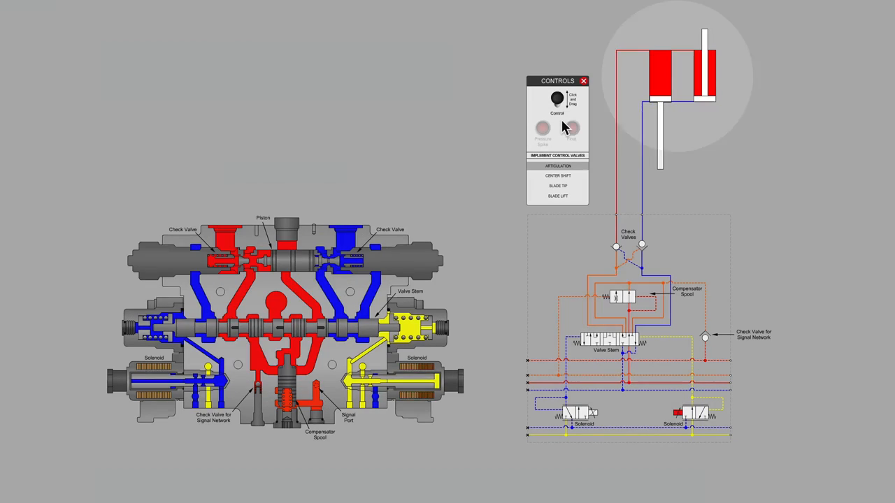
{"action": "left_click_drag", "start_coordinate": [557, 98], "coordinate": [557, 88]}
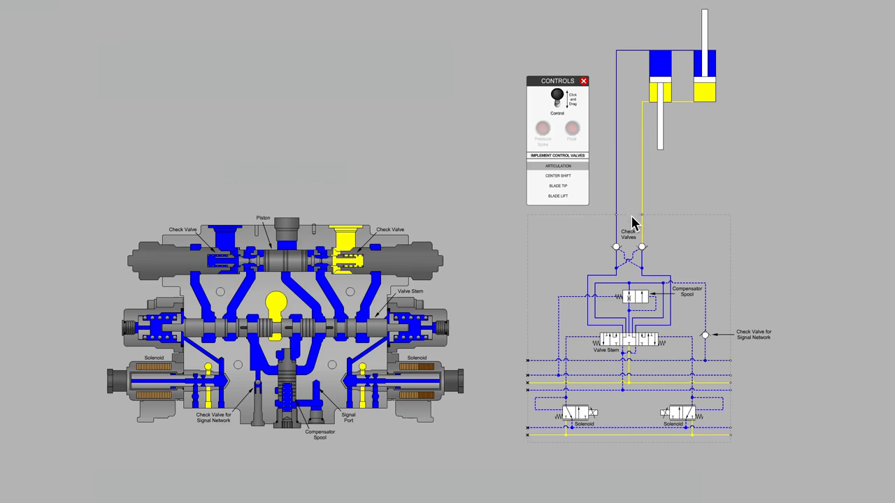
{"action": "mouse_move", "coordinate": [643, 129]}
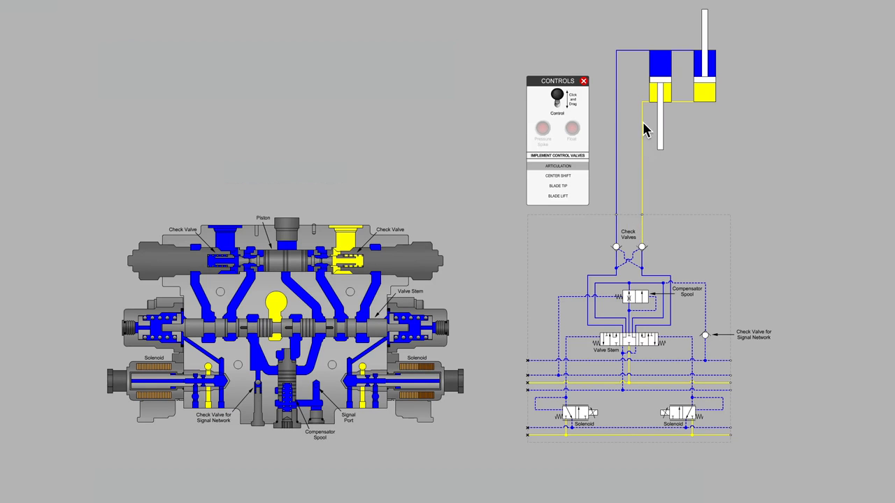
{"action": "mouse_move", "coordinate": [650, 105]}
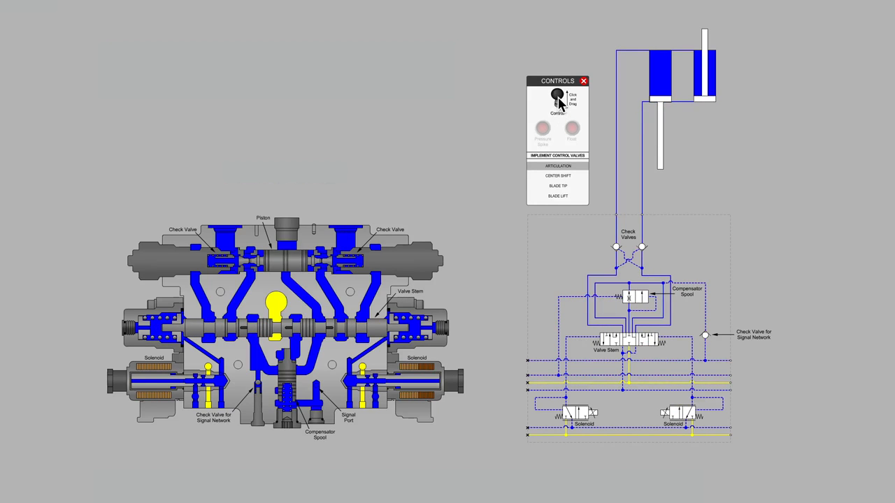
{"action": "left_click_drag", "start_coordinate": [558, 101], "coordinate": [557, 94]}
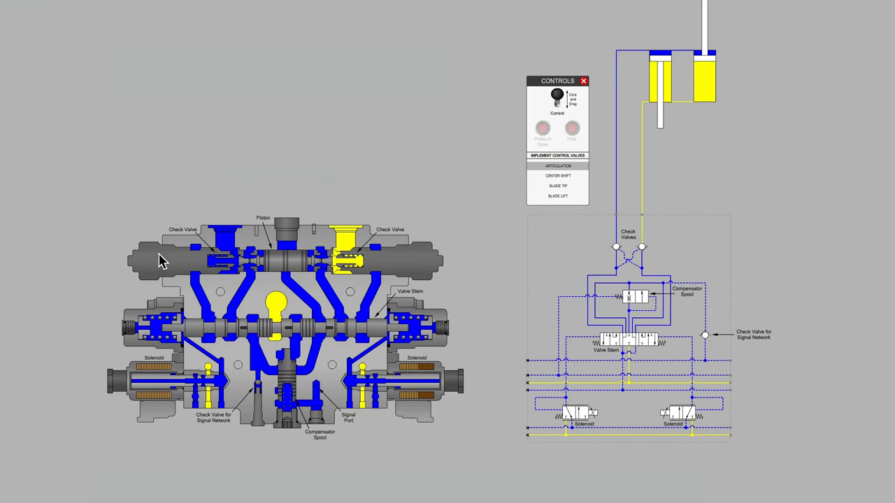
{"action": "mouse_move", "coordinate": [136, 264]}
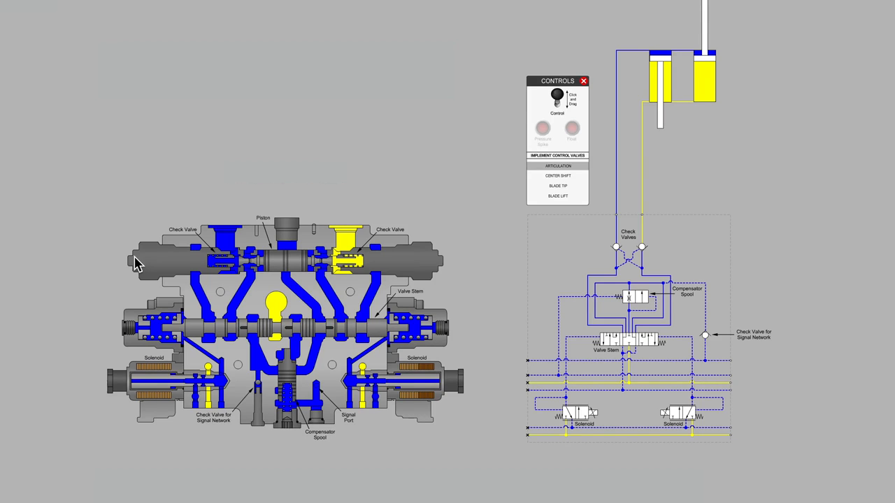
{"action": "mouse_move", "coordinate": [175, 269]}
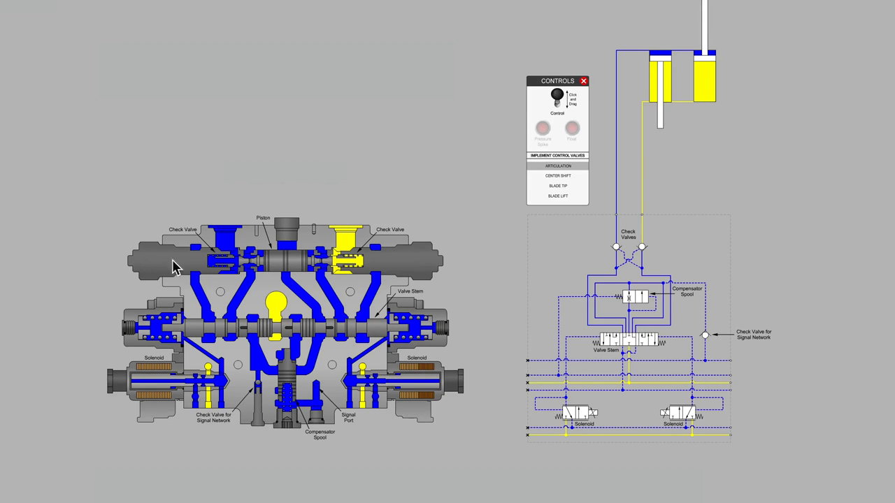
{"action": "mouse_move", "coordinate": [155, 269]}
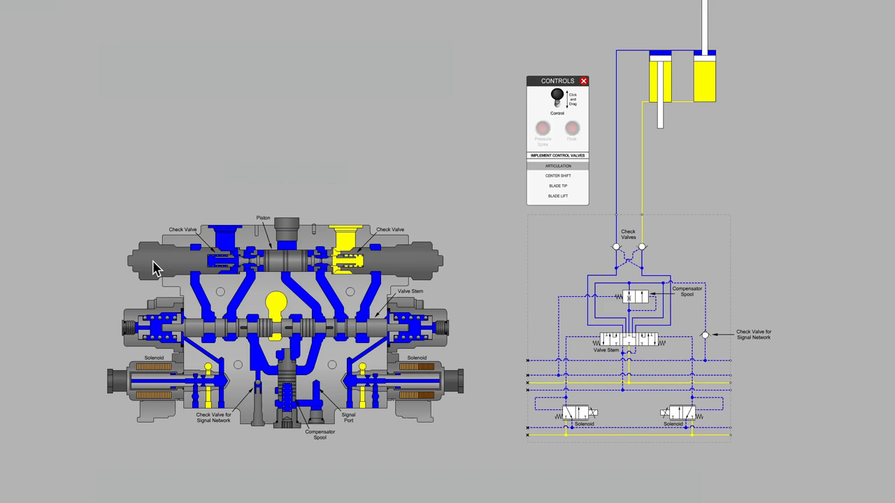